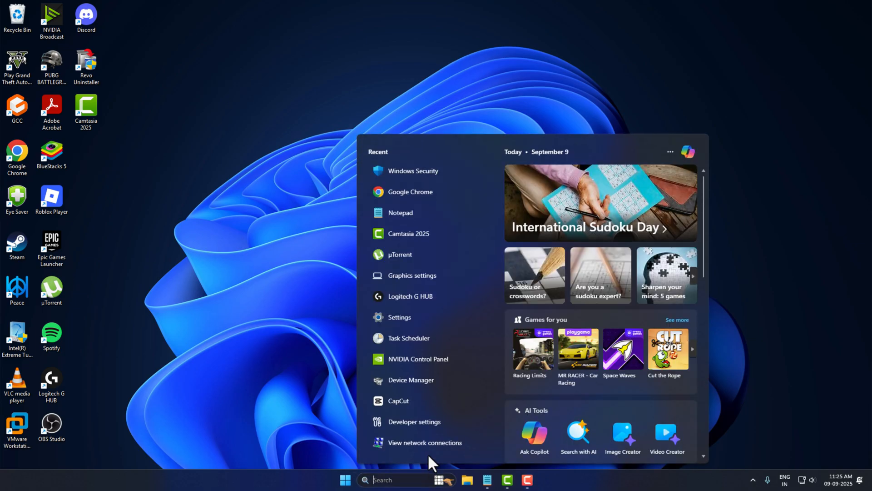
# Search 'win' from the Start menu to launch Windows Security
pyautogui.write('win')
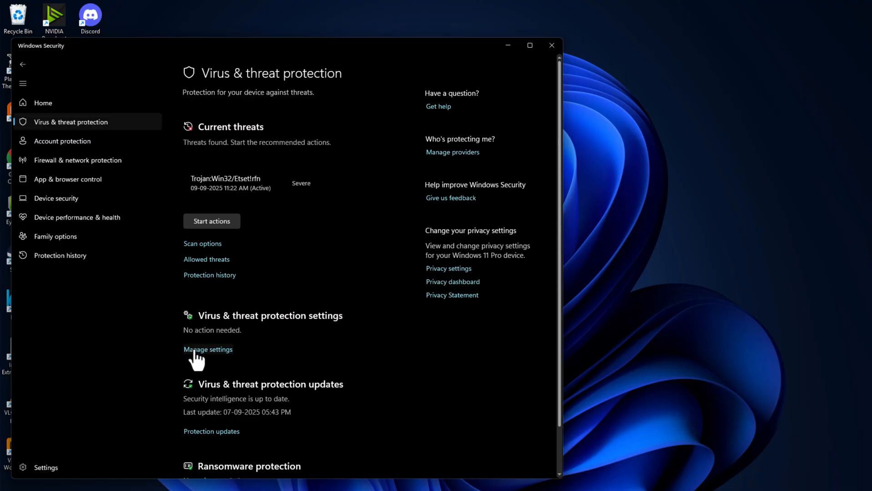
# Open Virus & threat protection settings and reach the Exclusions list
pyautogui.click(207, 348)
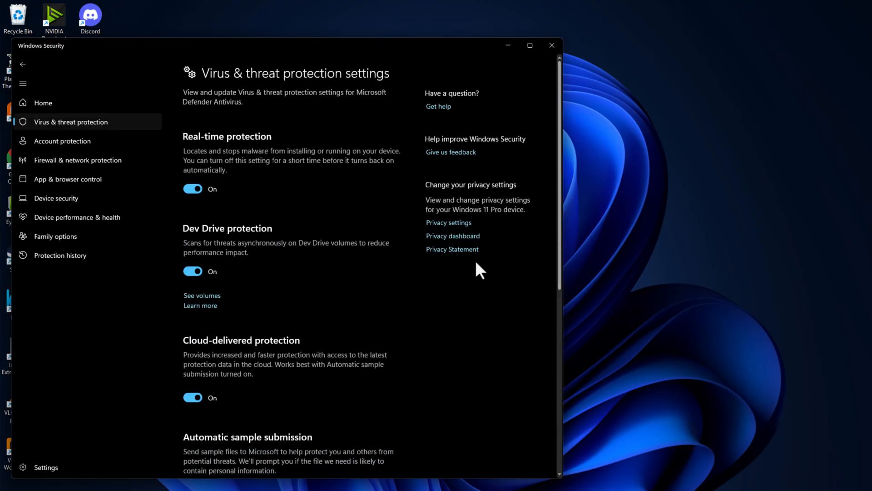
pyautogui.scroll(-3)
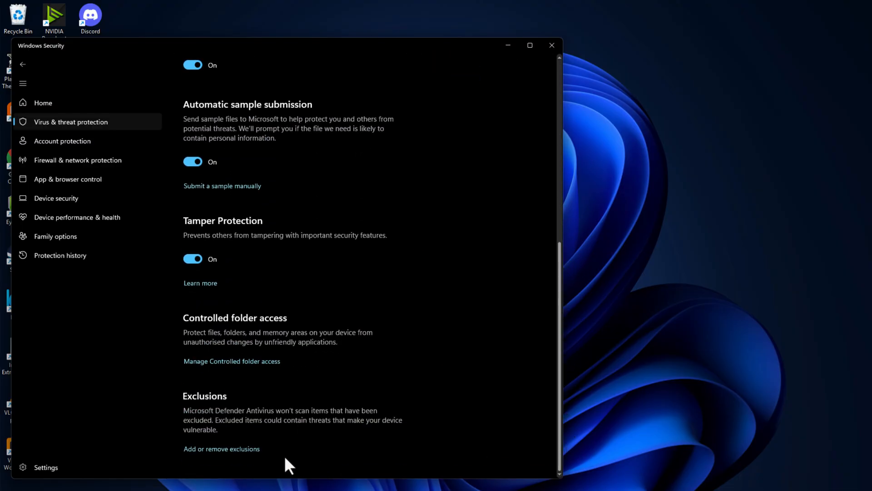
pyautogui.scroll(3)
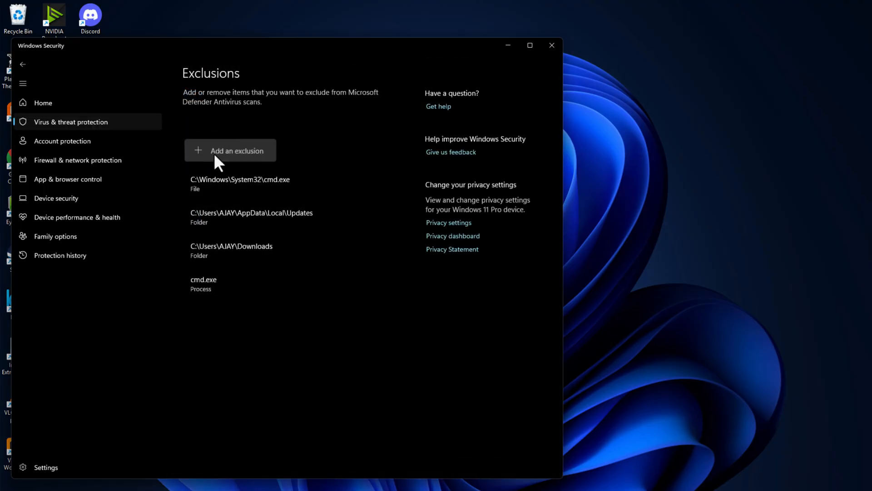
# Exclude the folder C:\Grand Theft Auto V Enhanced from Defender scanning
pyautogui.click(230, 151)
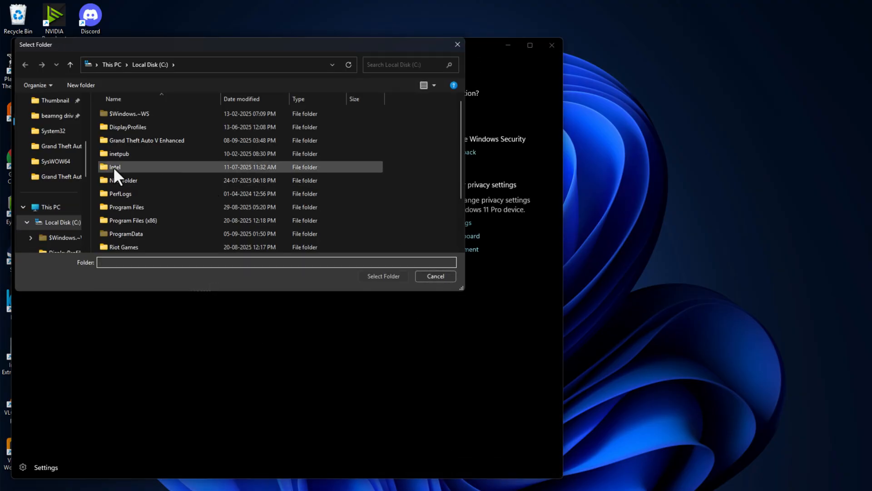
pyautogui.click(69, 64)
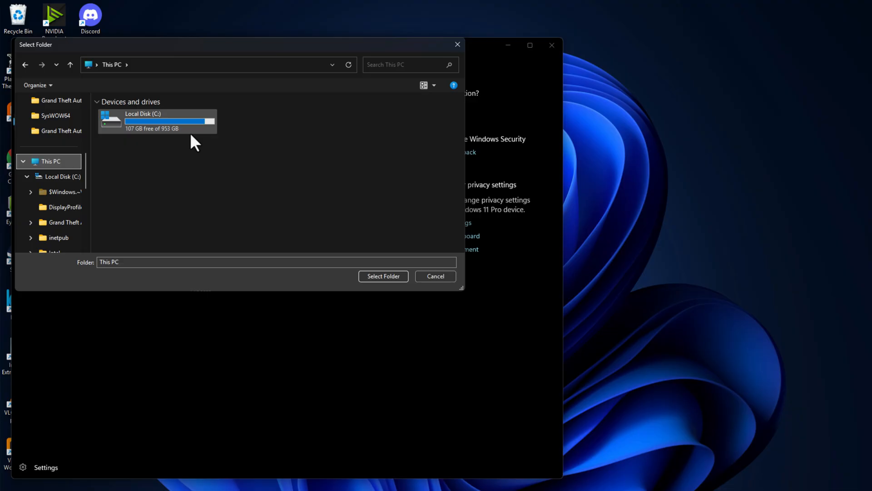
pyautogui.doubleClick(142, 120)
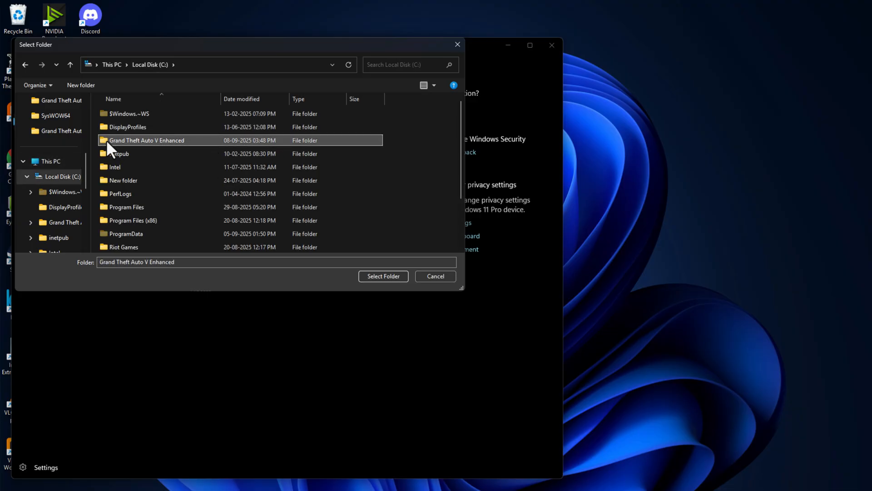
pyautogui.click(383, 276)
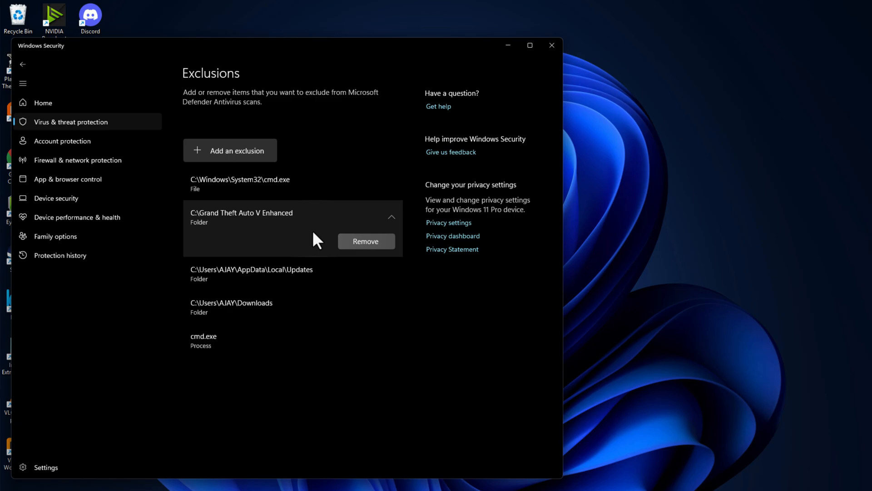
# Go back from the exclusions and settings pages to open Protection history
pyautogui.click(23, 64)
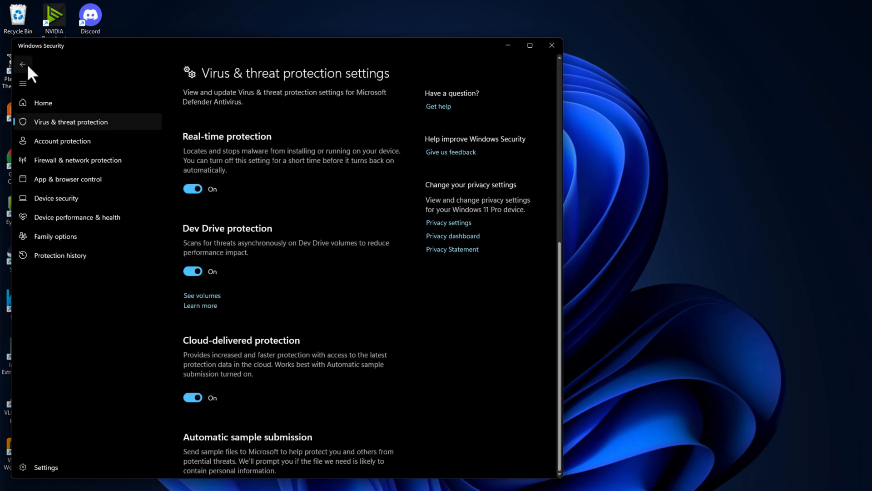
pyautogui.click(22, 64)
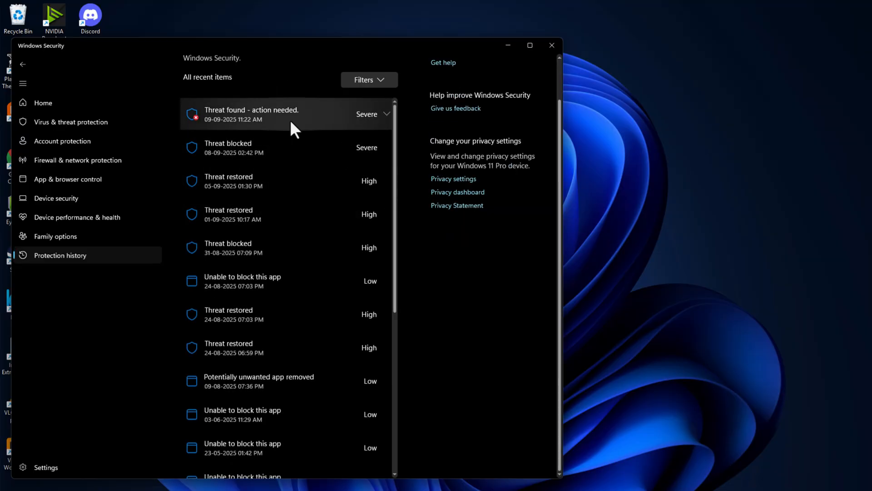
pyautogui.moveTo(278, 125)
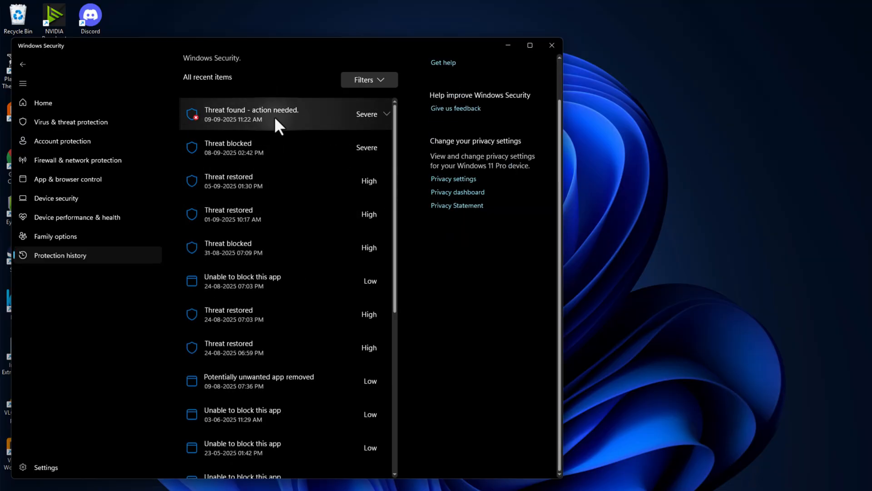
# Allow the RUNE64.dll Trojan detection on the device so it reads Threat allowed
pyautogui.click(283, 114)
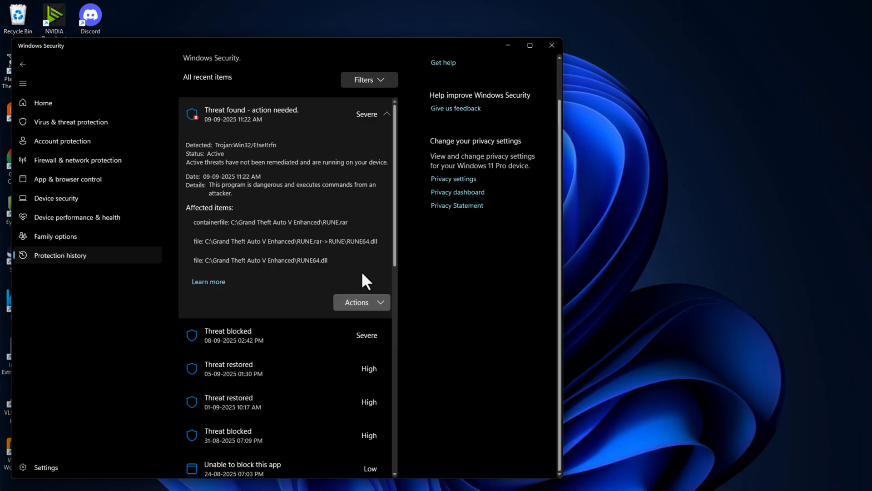
pyautogui.doubleClick(260, 260)
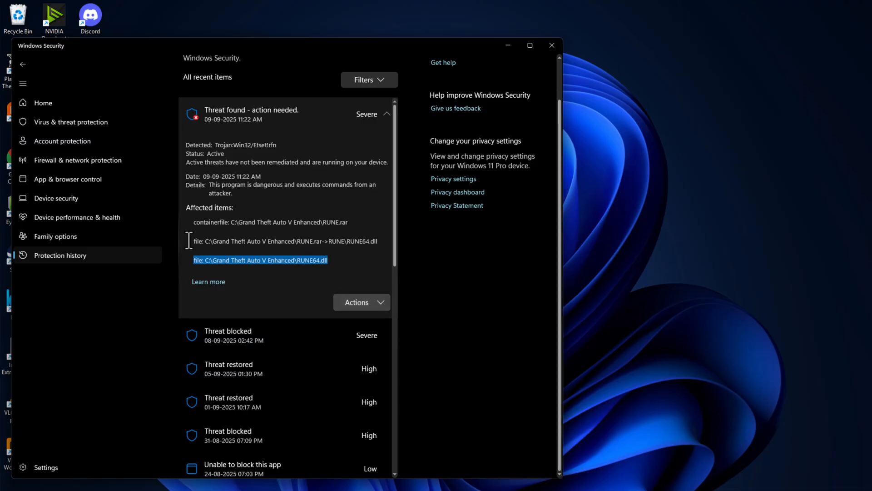
pyautogui.click(333, 260)
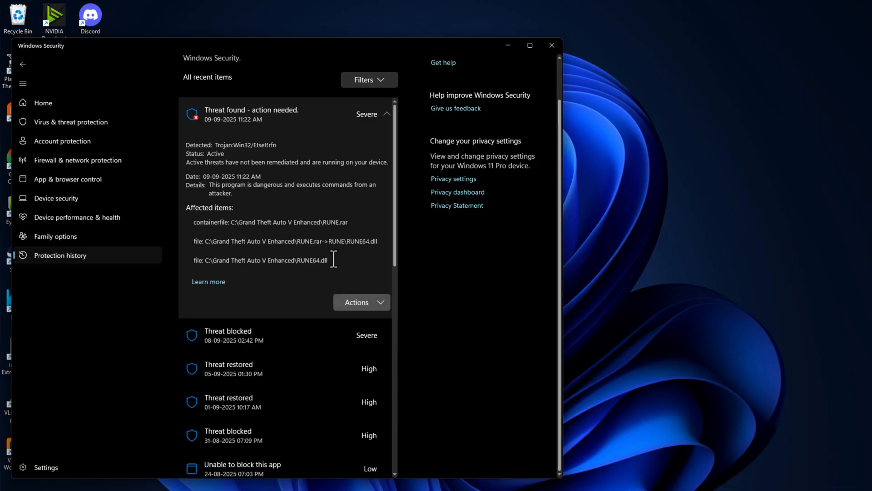
pyautogui.click(356, 302)
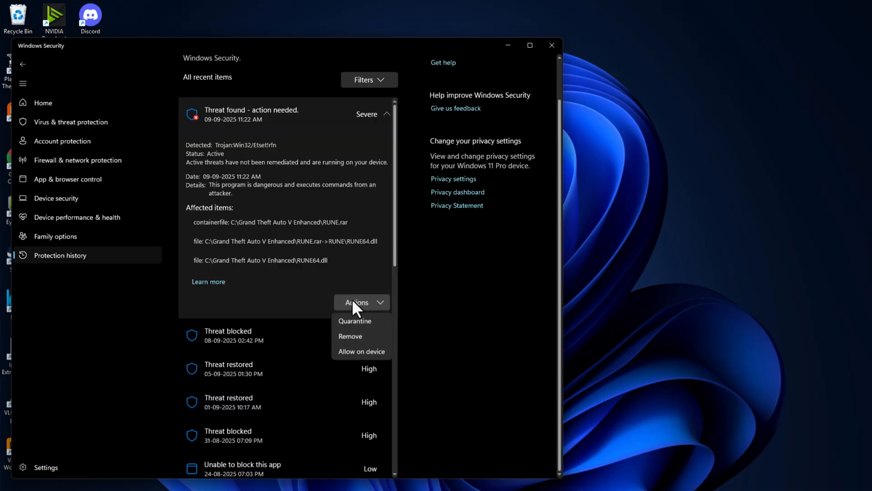
pyautogui.moveTo(360, 351)
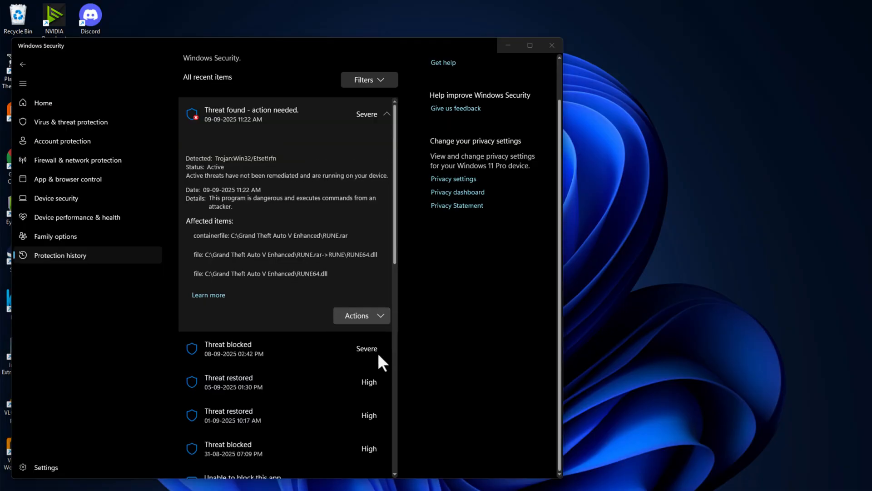
pyautogui.scroll(-3)
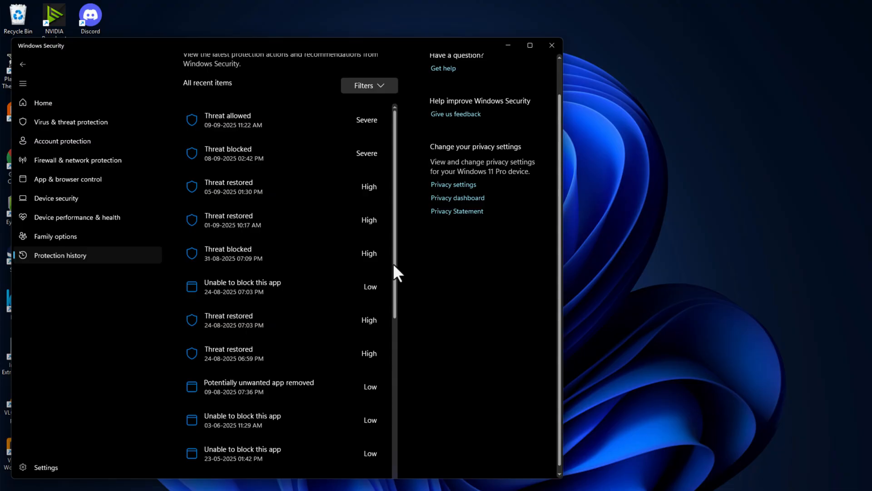
# Review the earlier 'Threat blocked' entry's details, then close Windows Security
pyautogui.click(283, 120)
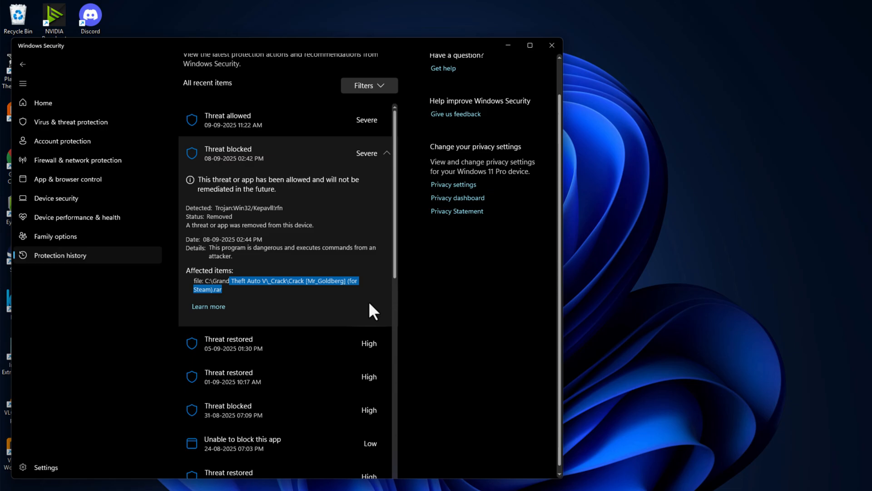
pyautogui.click(367, 290)
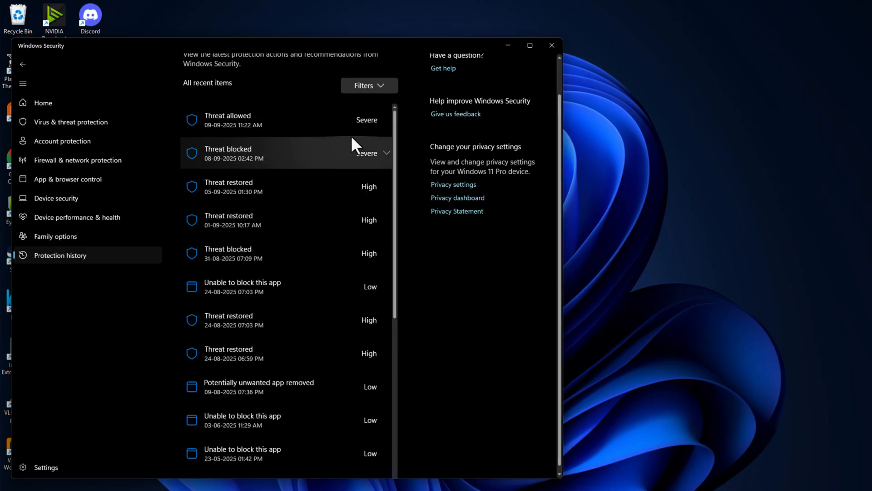
pyautogui.click(551, 45)
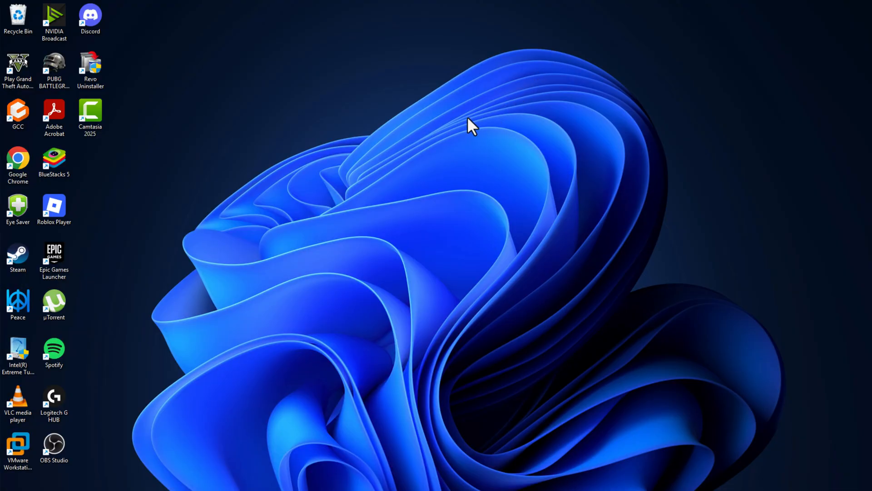